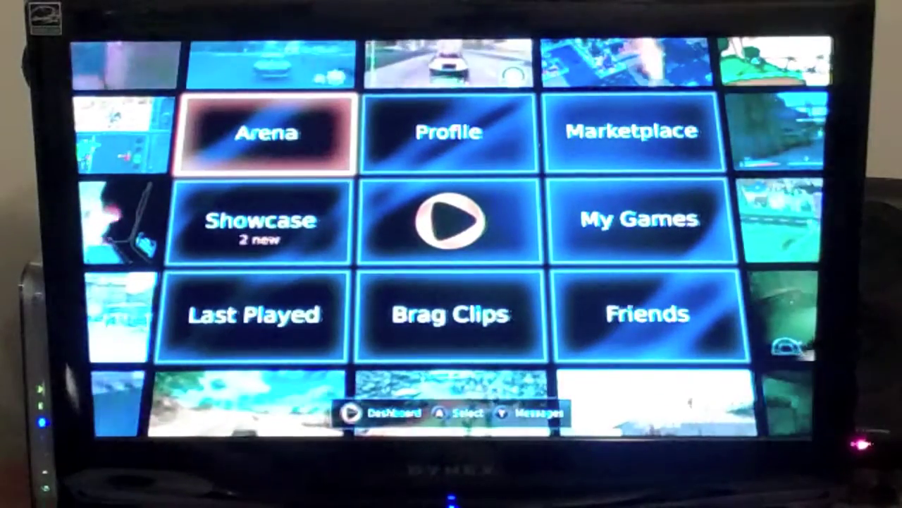
Move the dashboard highlight from Arena onto the Marketplace tile
left_click(272, 134)
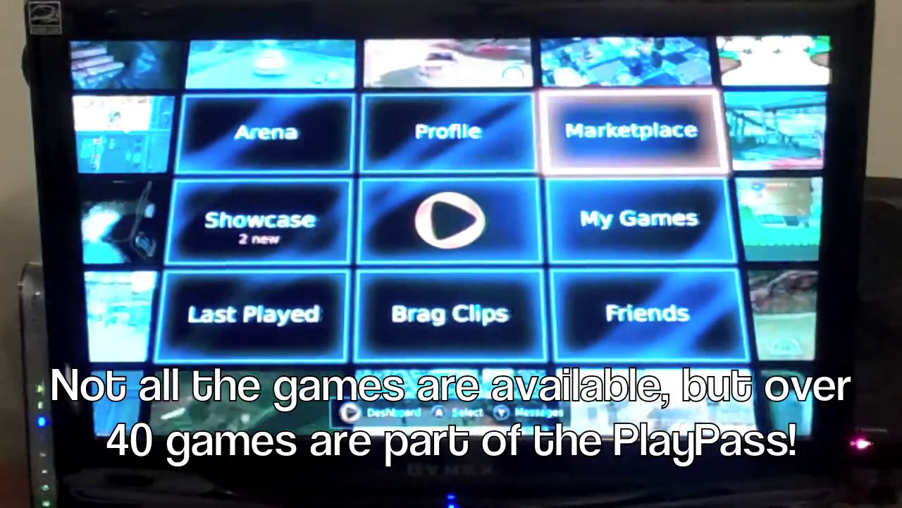
Enter the Marketplace and scroll down the on-sale list to Kane & Lynch 2 and LEGO Batman
left_click(634, 129)
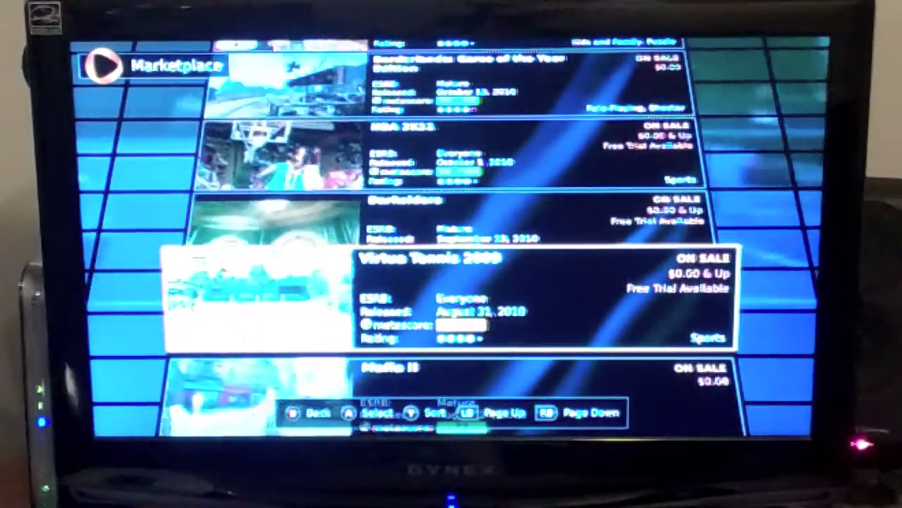
scroll("down", 3)
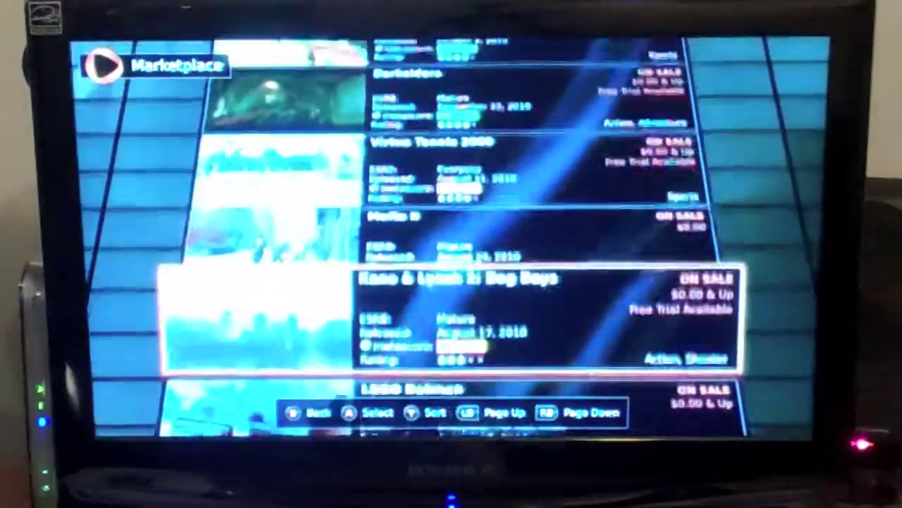